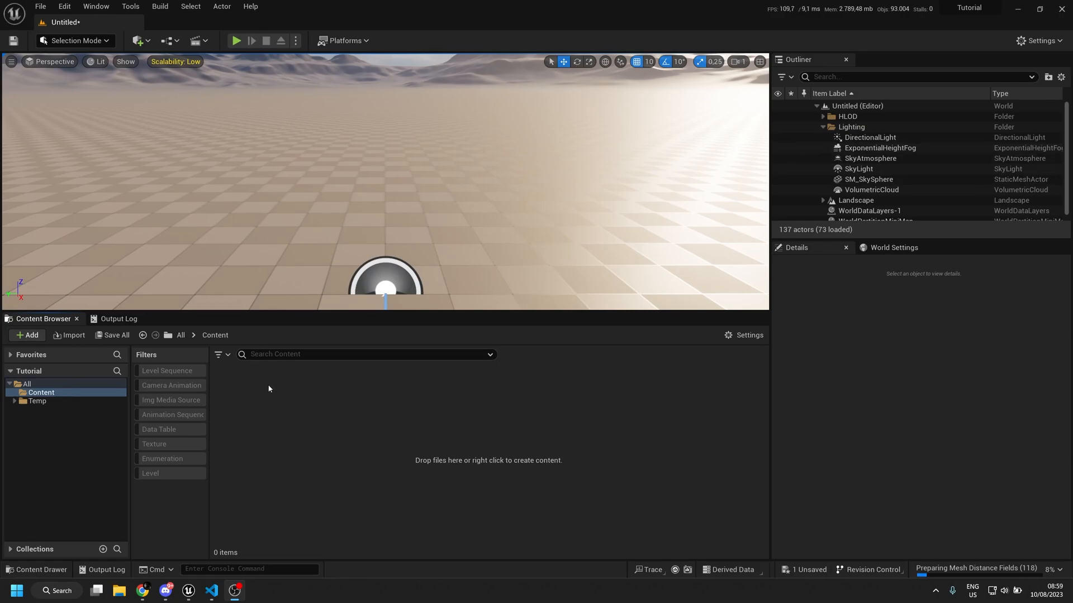
pyautogui.moveTo(261, 382)
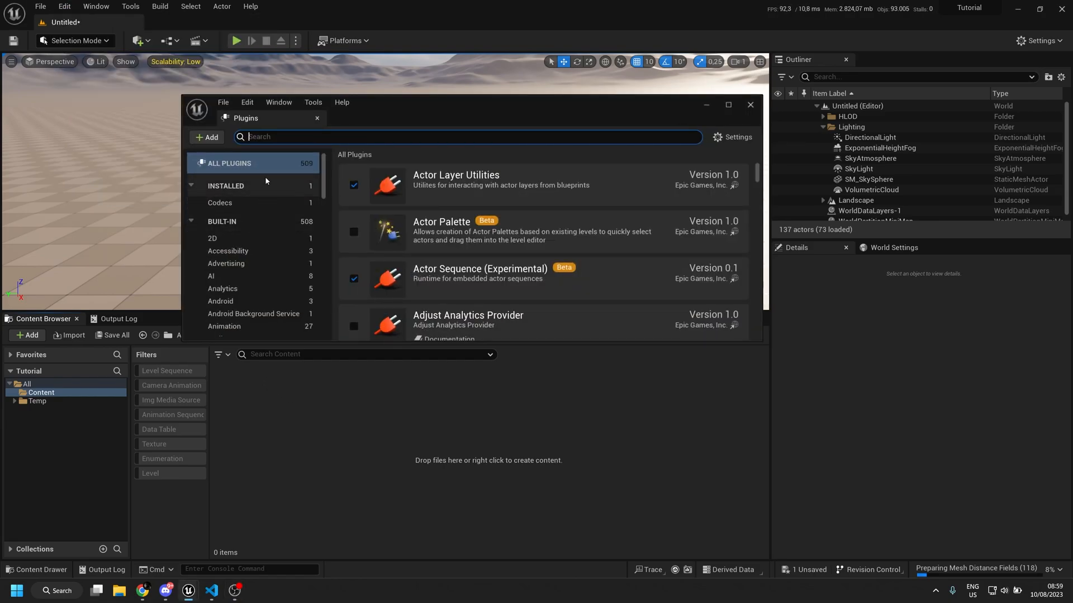
# Step: Filter the Plugins list for 'http' and confirm the HttpBlueprint plugin is enabled
pyautogui.write('http')
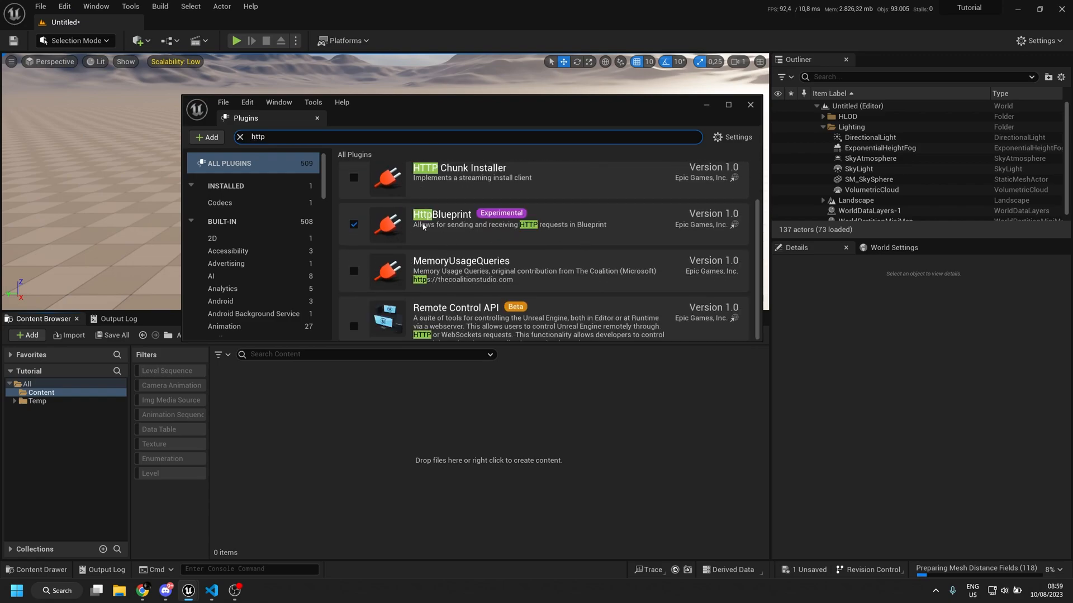
pyautogui.moveTo(750, 106)
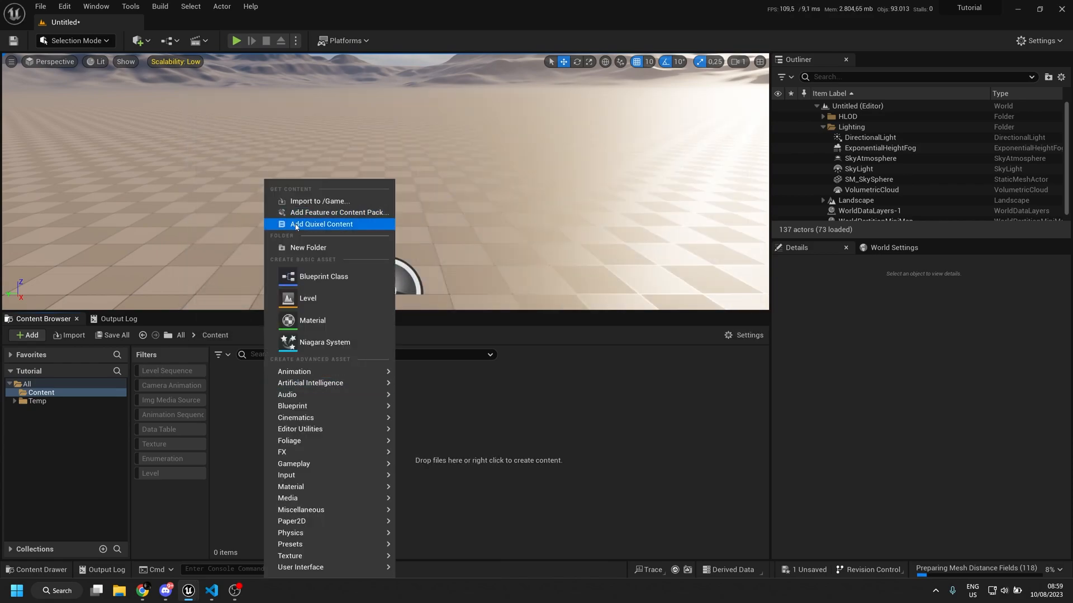
# Step: Create an Actor Blueprint named HTTPPostRequest and open it in the Blueprint editor
pyautogui.click(323, 277)
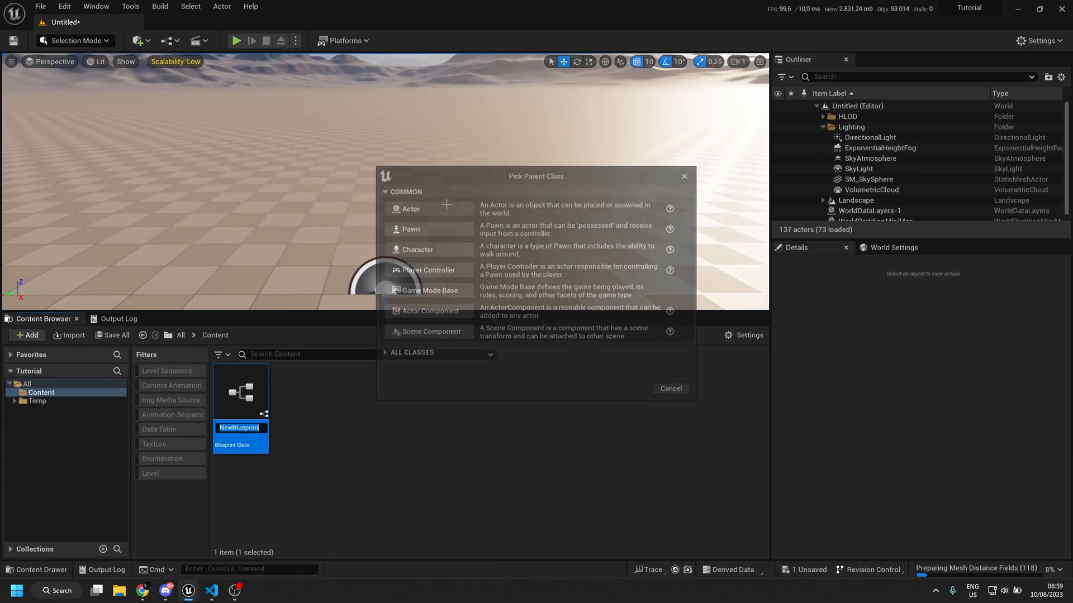
pyautogui.write('HTTPPo')
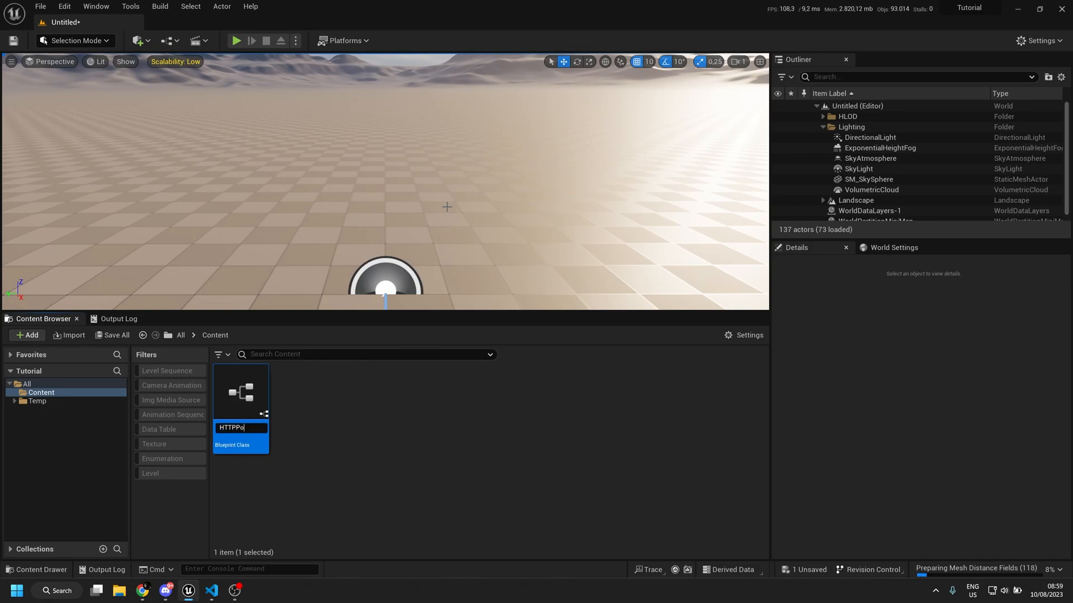
pyautogui.press('Enter')
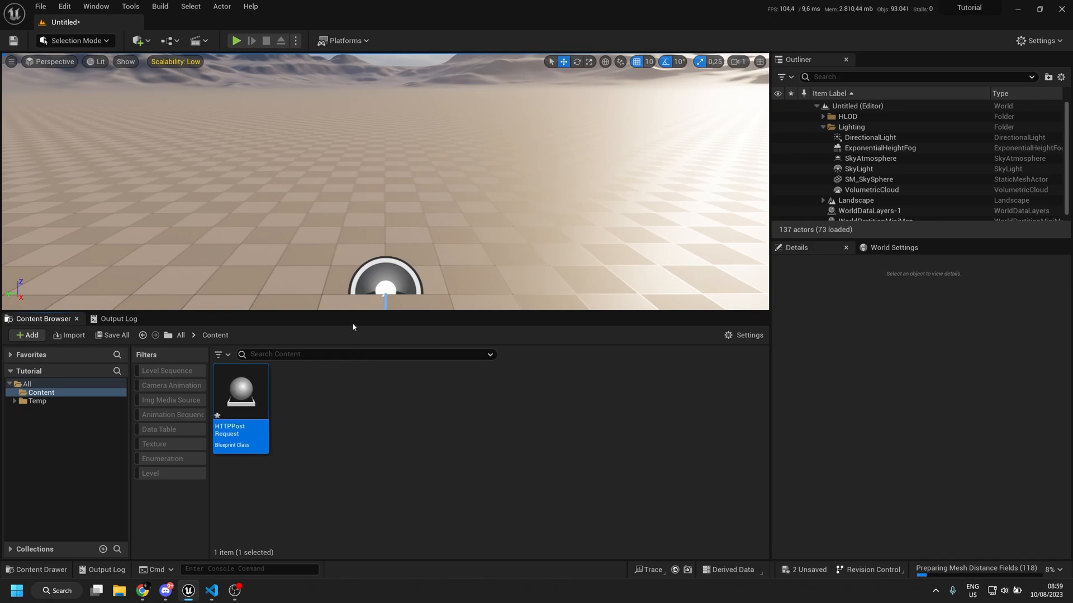
pyautogui.doubleClick(240, 392)
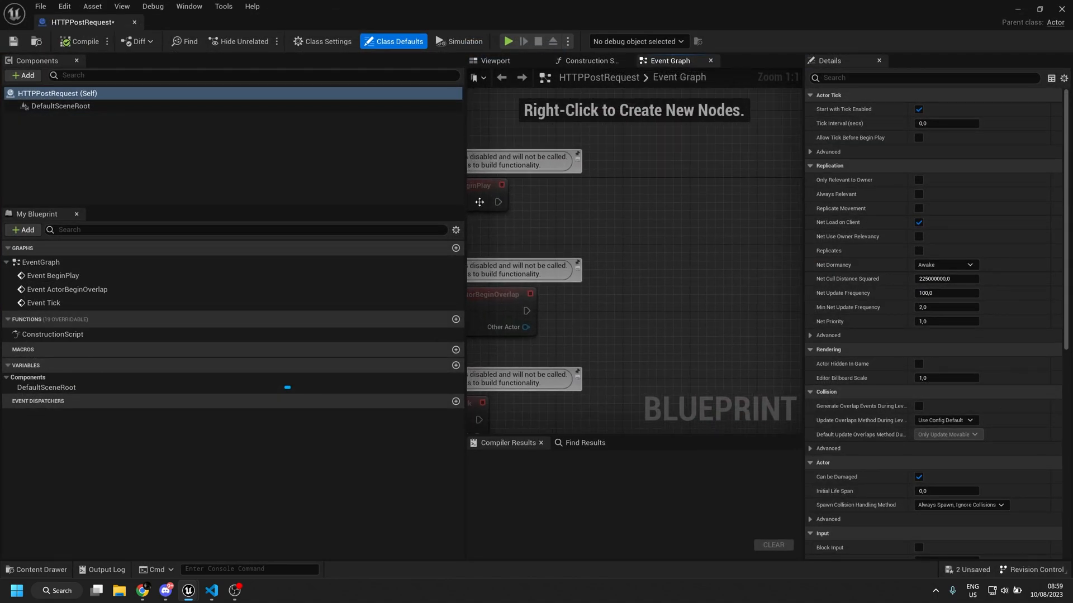
pyautogui.moveTo(496, 206)
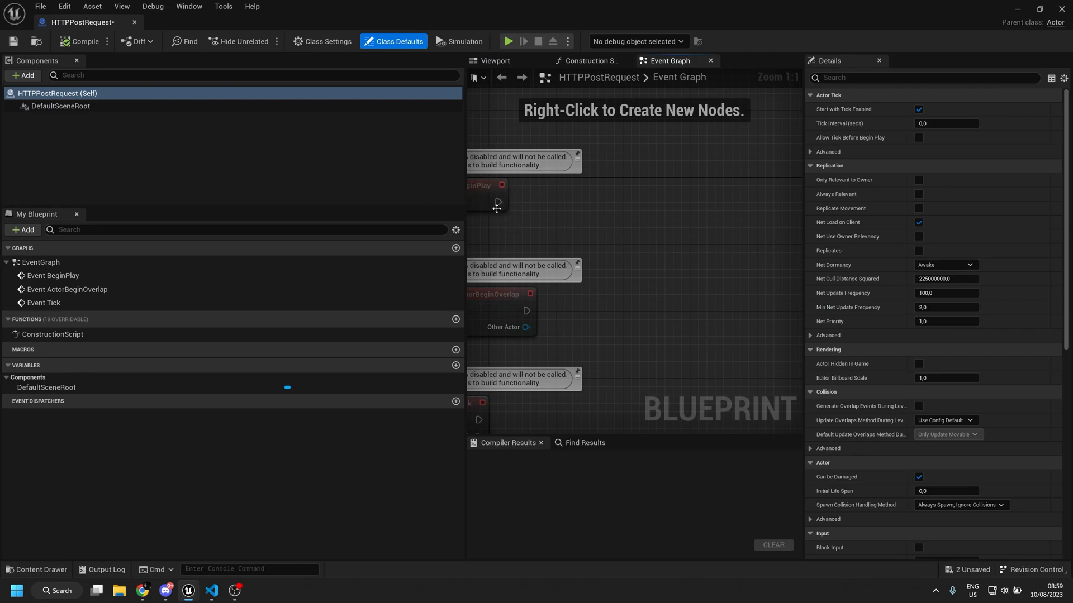
# Step: Add an Http Post Request node and wire Event BeginPlay into it
pyautogui.moveTo(496, 205); pyautogui.dragTo(655, 174)
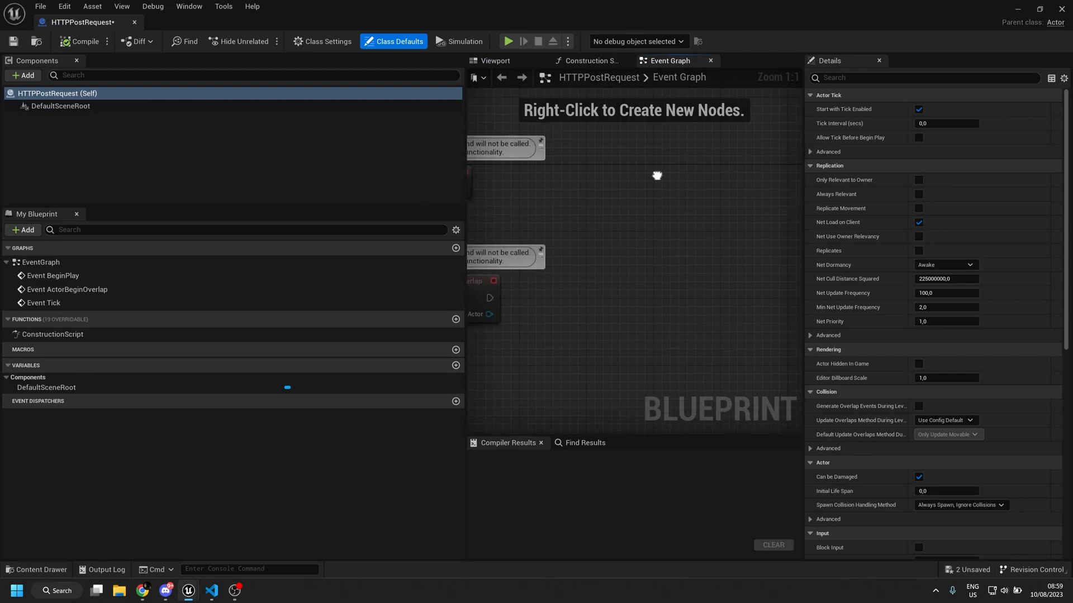
pyautogui.write('http')
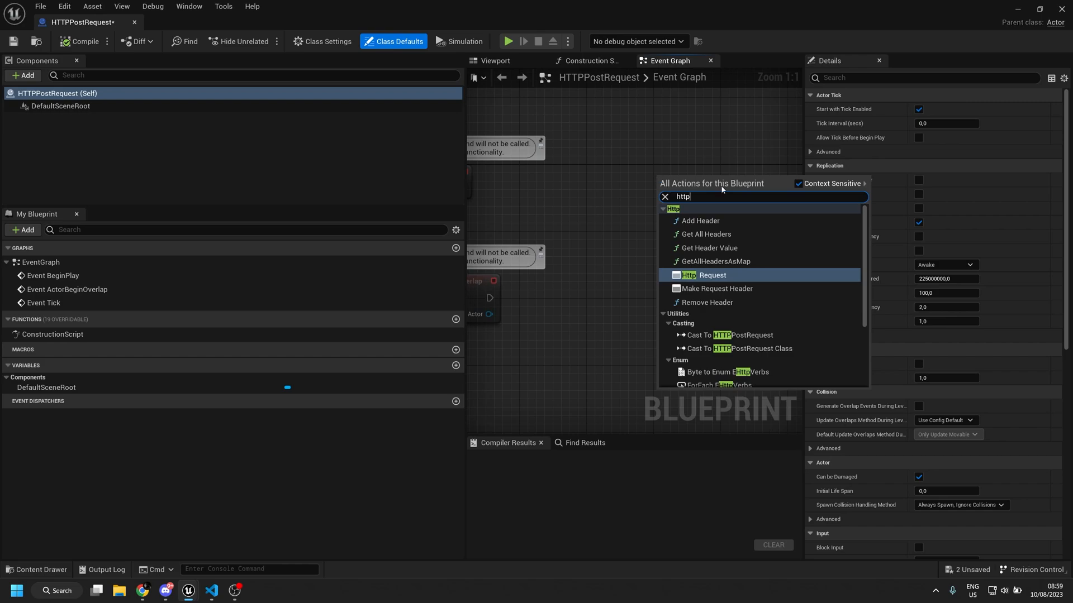
pyautogui.click(703, 275)
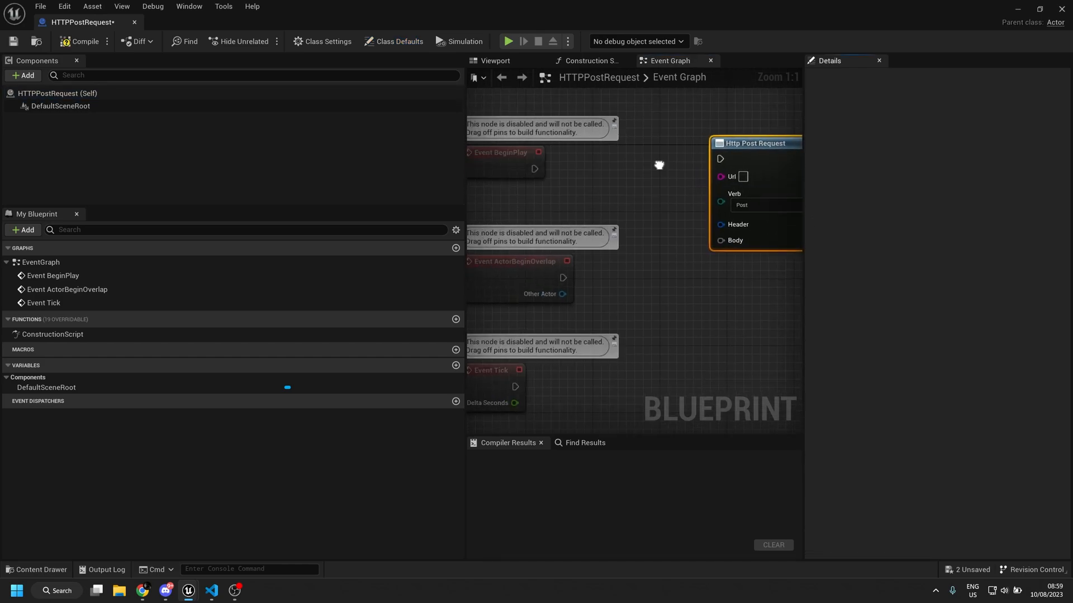
pyautogui.moveTo(534, 168); pyautogui.dragTo(718, 158)
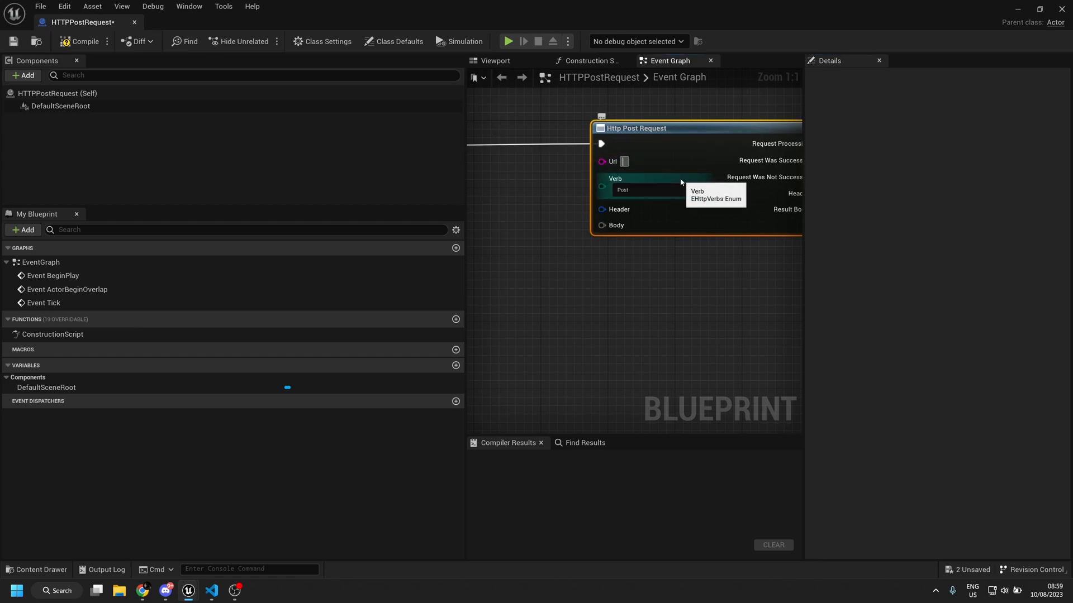
# Step: Set the request's Url to 127.0.0.1:8000
pyautogui.write('127')
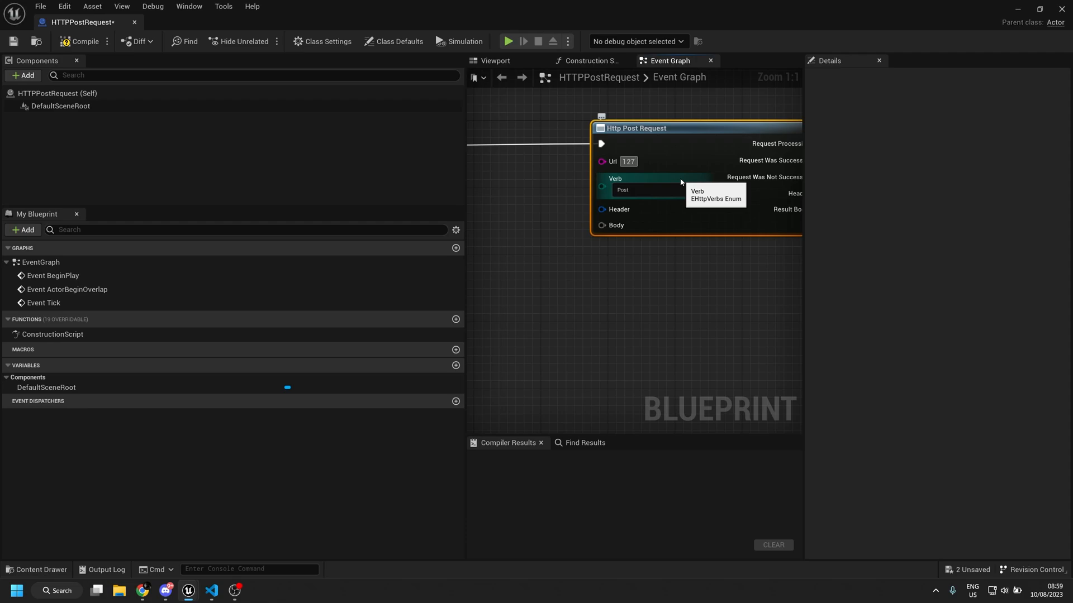
pyautogui.write('.0')
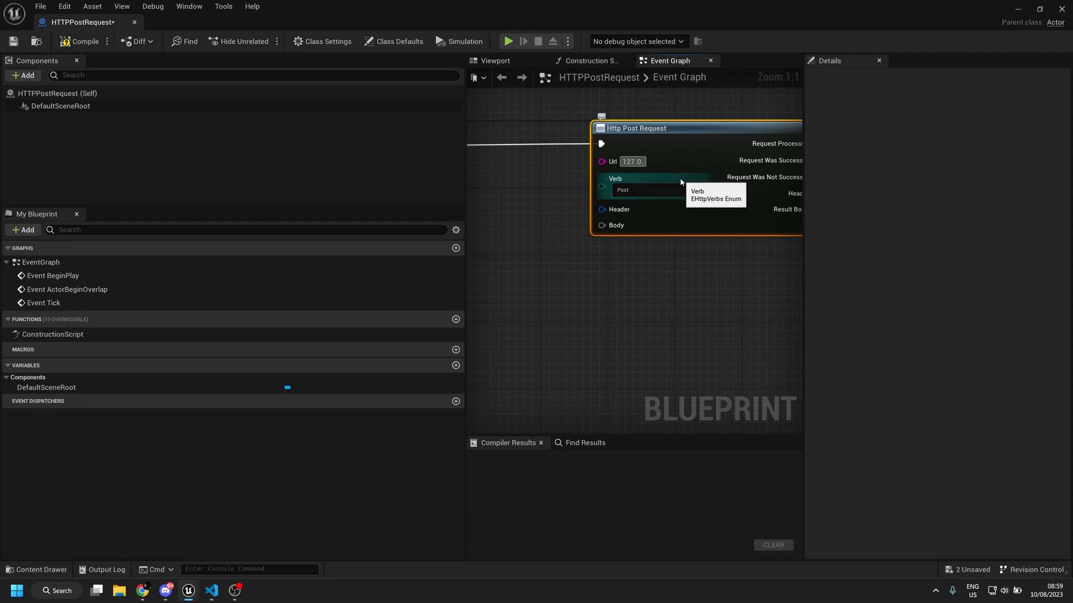
pyautogui.write('.0.1')
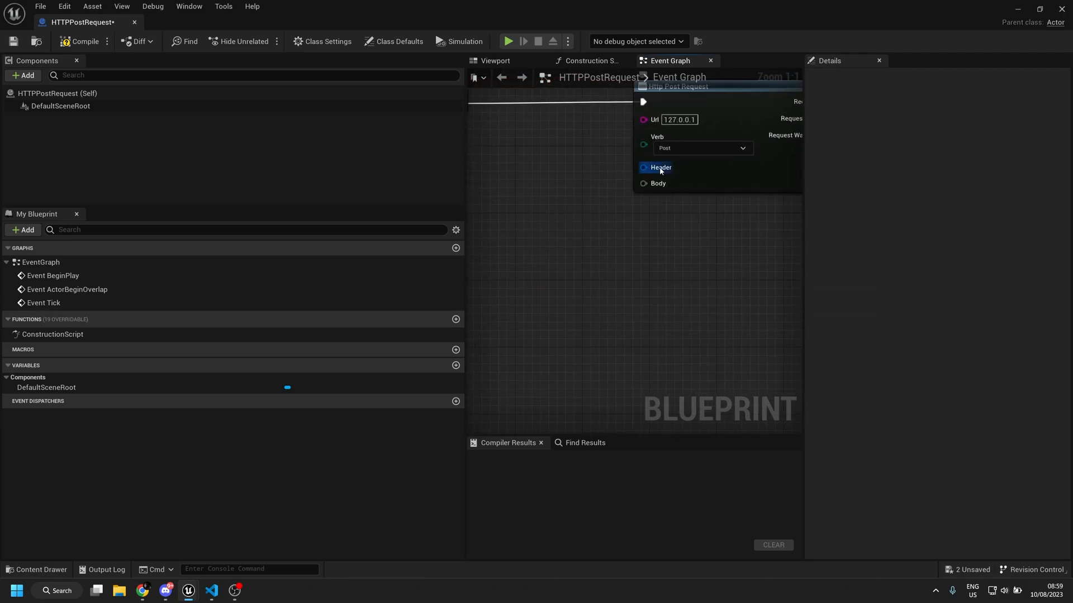
pyautogui.moveTo(666, 183)
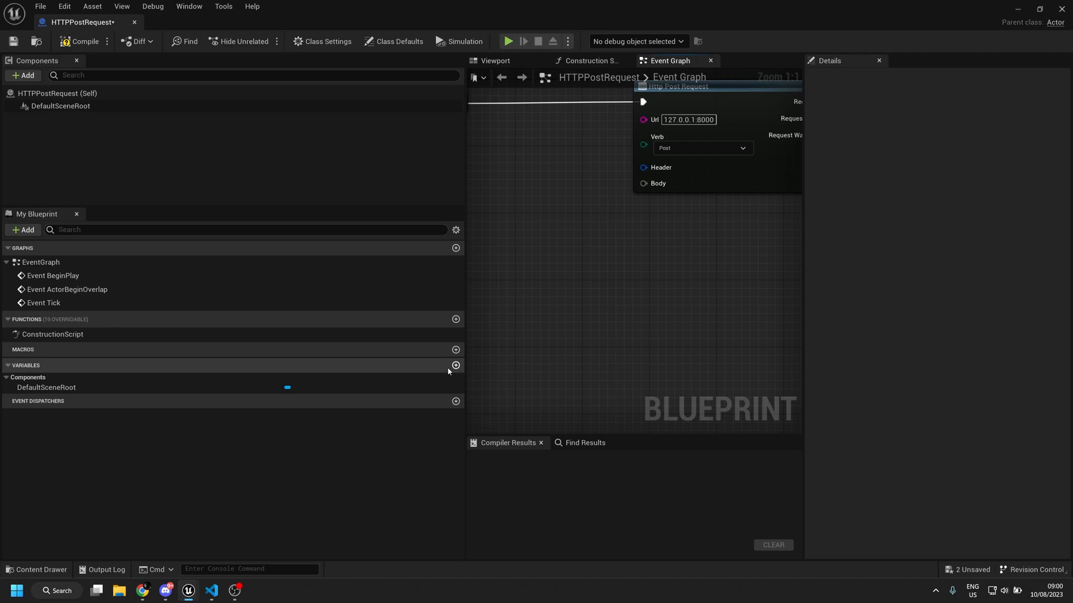
# Step: Add a String variable named Body and wire it into the request's Body pin
pyautogui.click(456, 365)
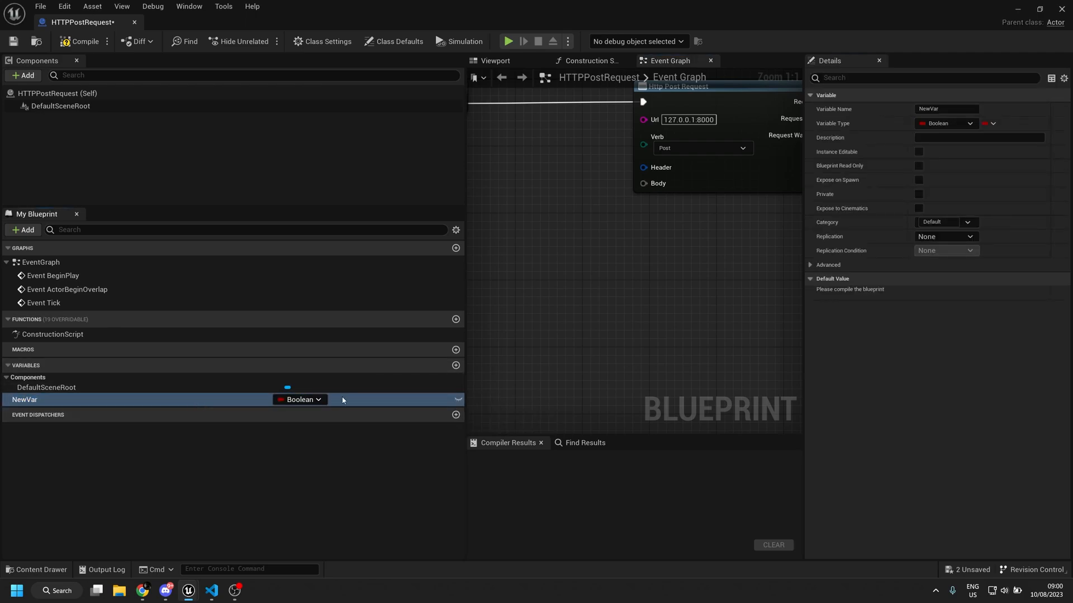
pyautogui.click(317, 399)
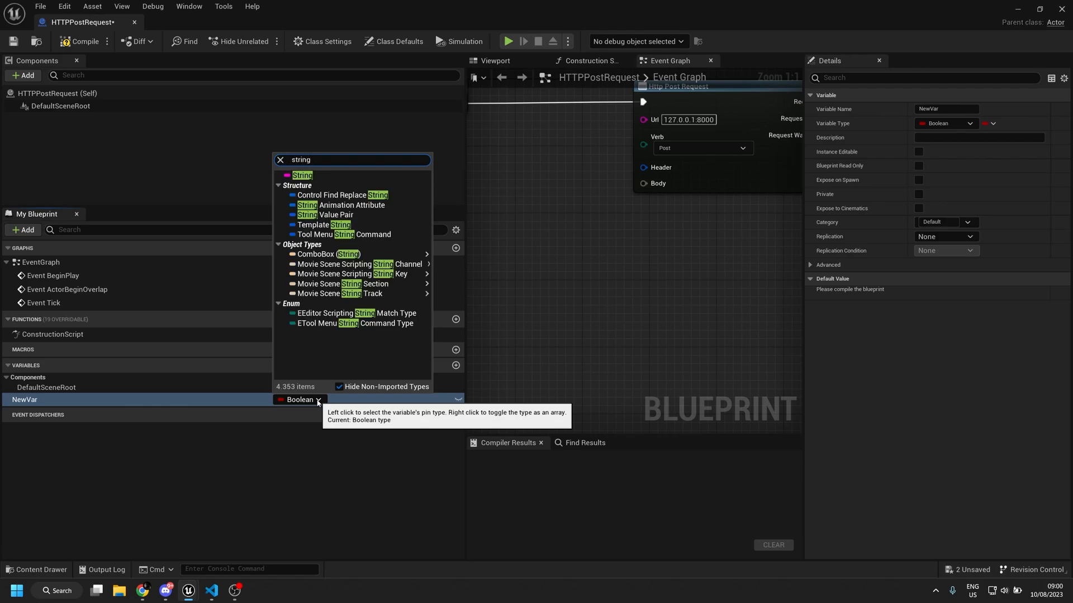
pyautogui.click(302, 175)
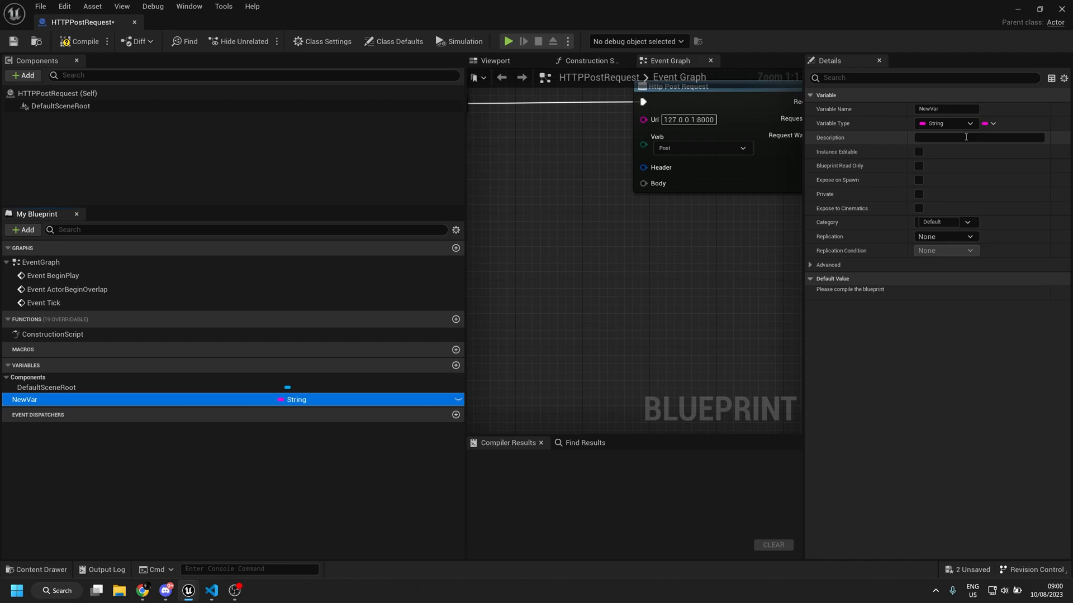
pyautogui.write('Body')
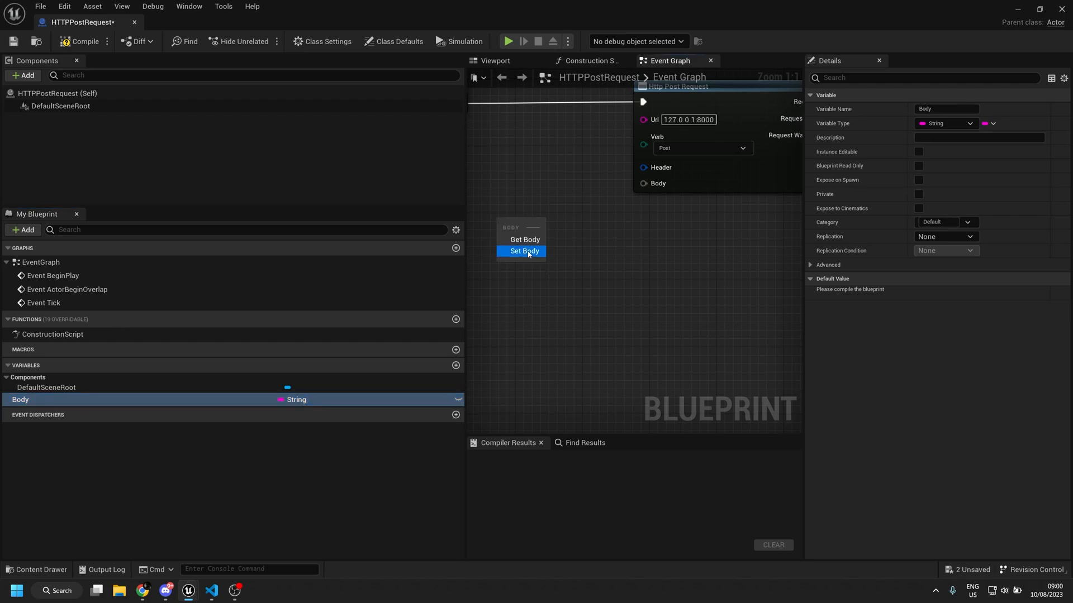
pyautogui.click(525, 239)
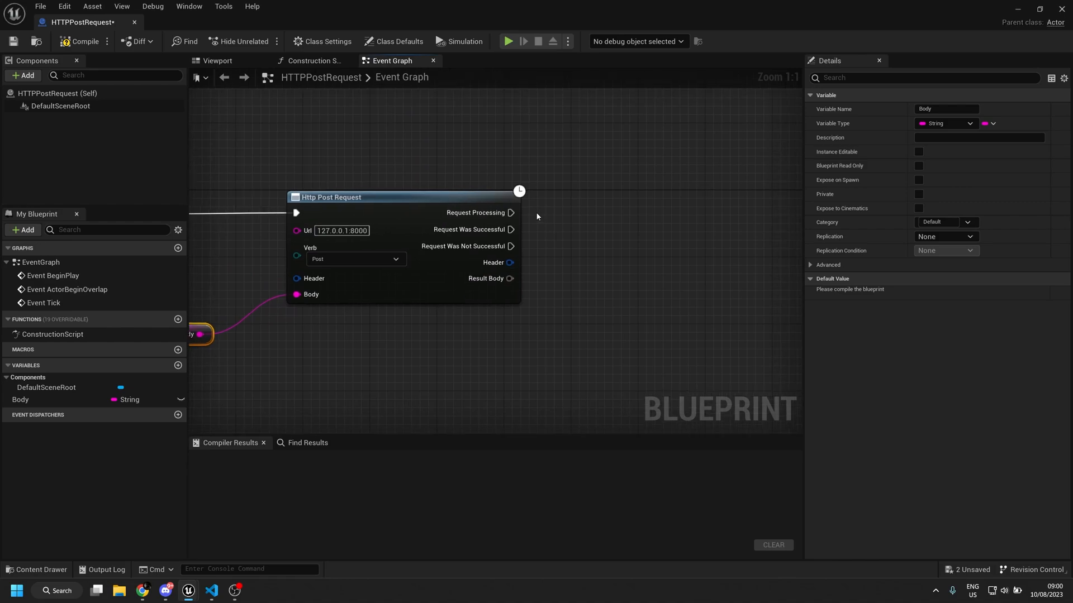
# Step: Add a Print String on Request Was Successful showing the Result Body, then compile
pyautogui.moveTo(510, 229); pyautogui.dragTo(627, 192)
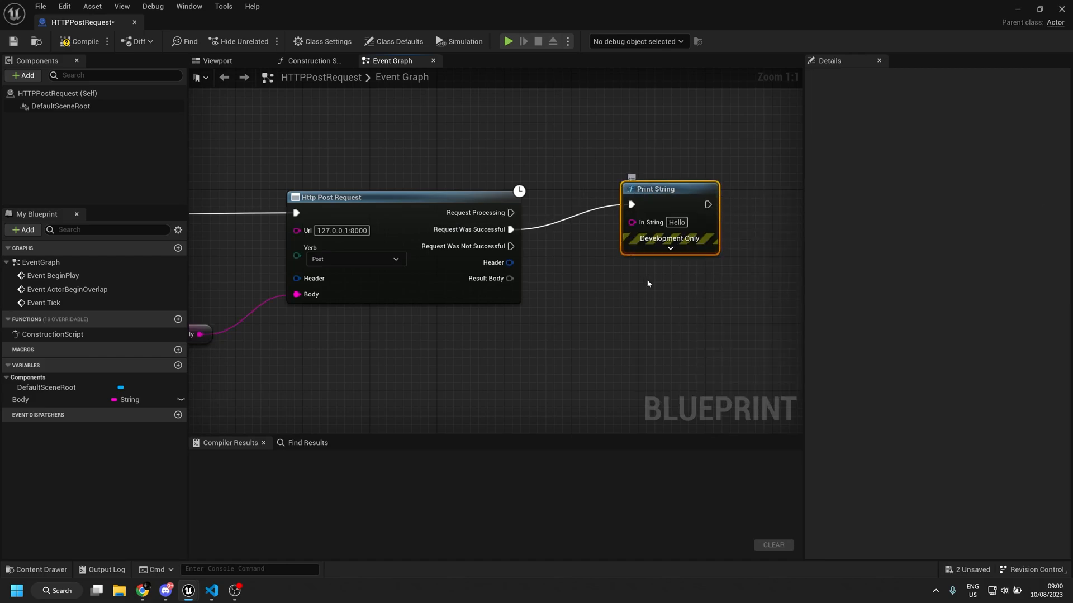
pyautogui.click(669, 248)
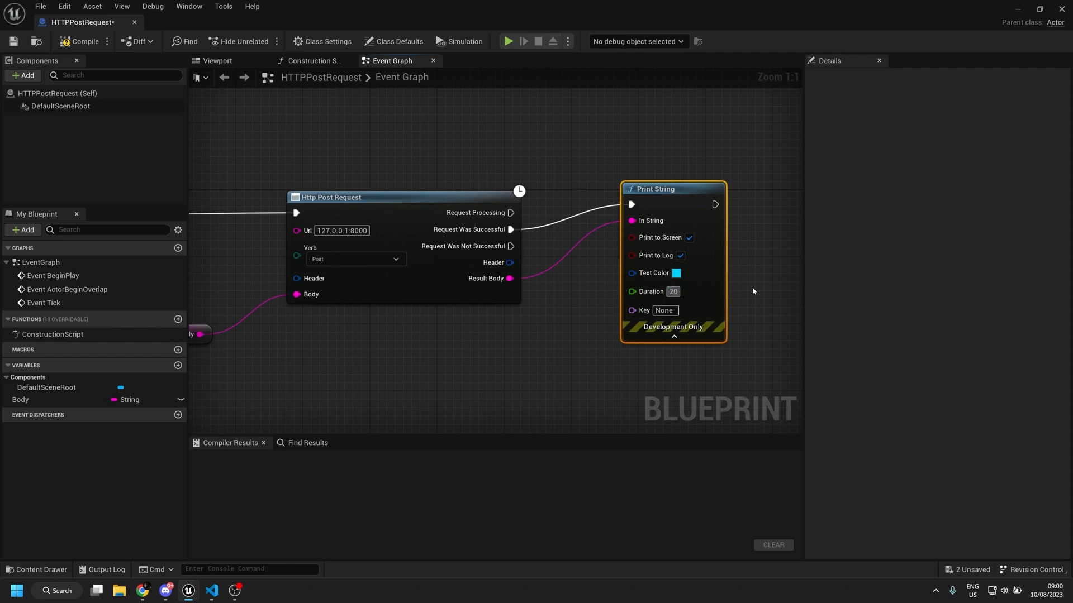
pyautogui.click(71, 40)
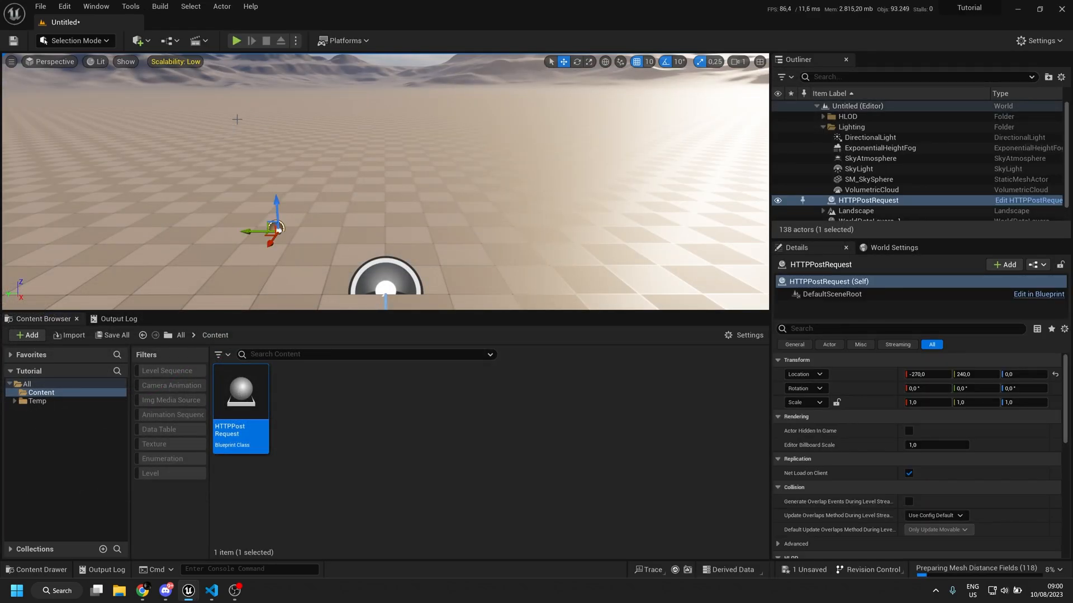
pyautogui.moveTo(236, 42)
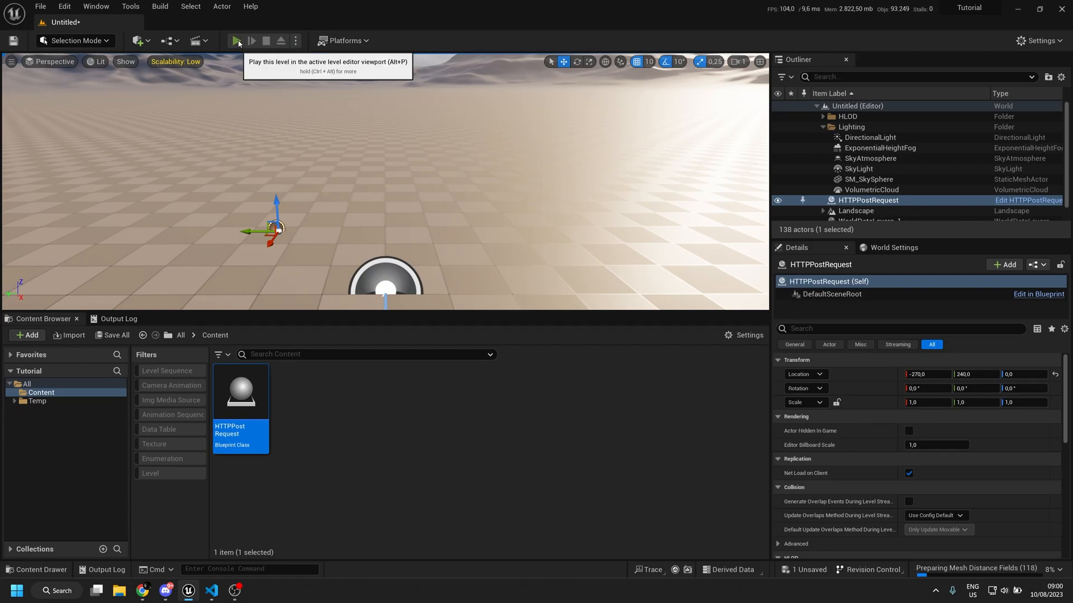
# Step: Play the level so 'Server received POST request' appears on screen
pyautogui.click(237, 40)
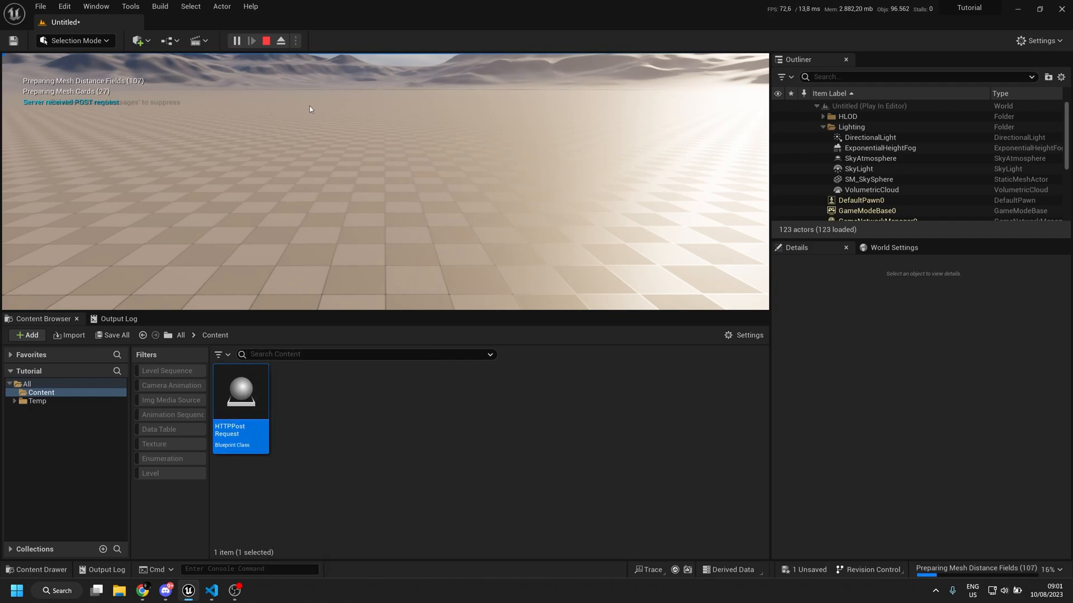
pyautogui.moveTo(265, 41)
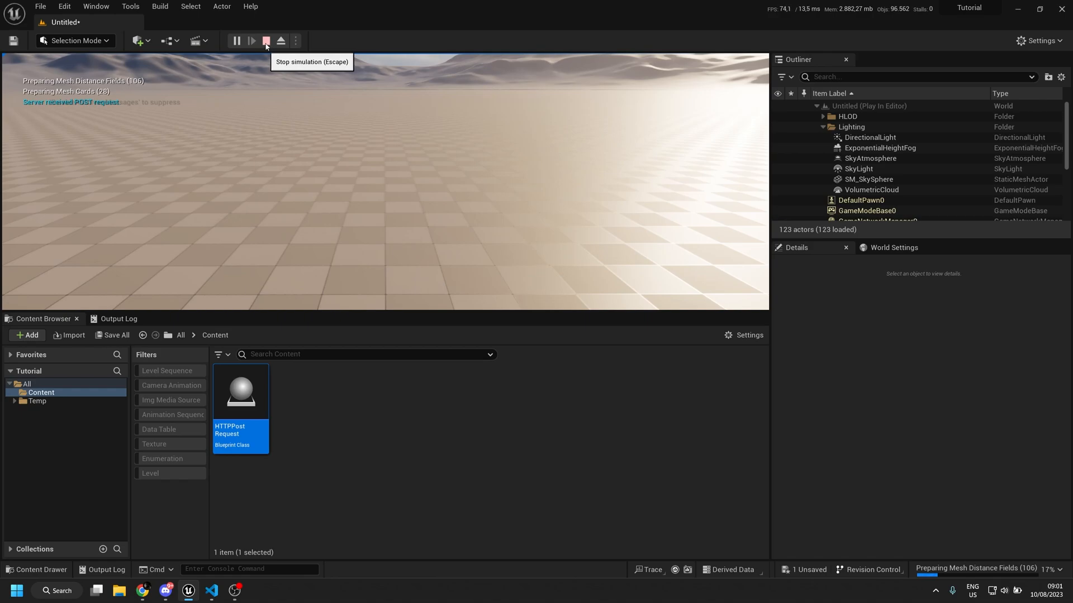